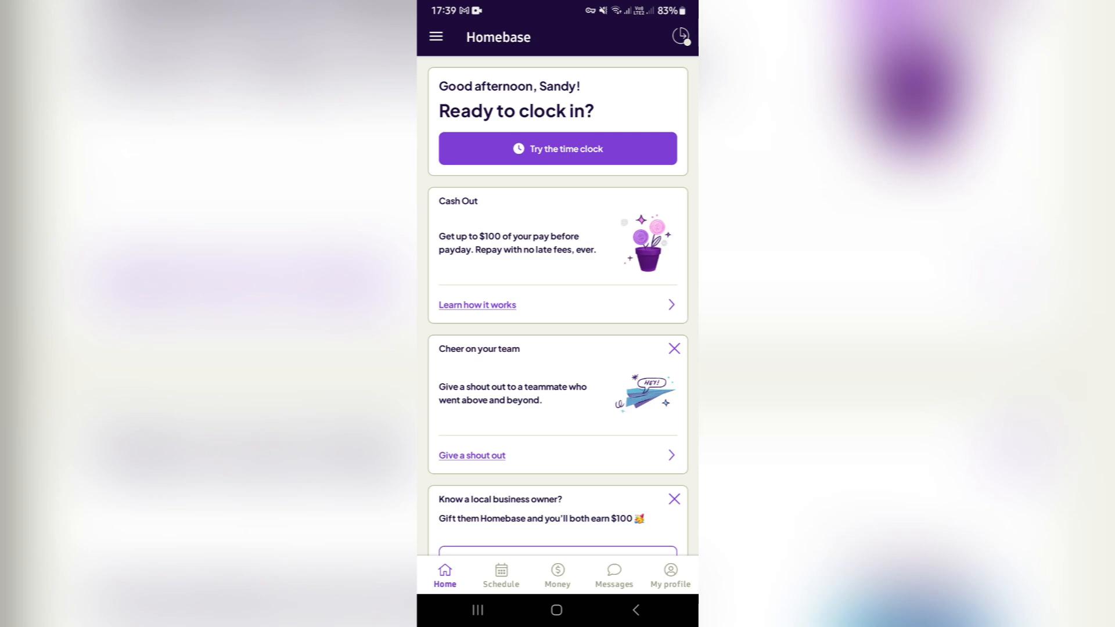
Step: Open Requests from the main menu to reach the empty Time Off list
click(437, 36)
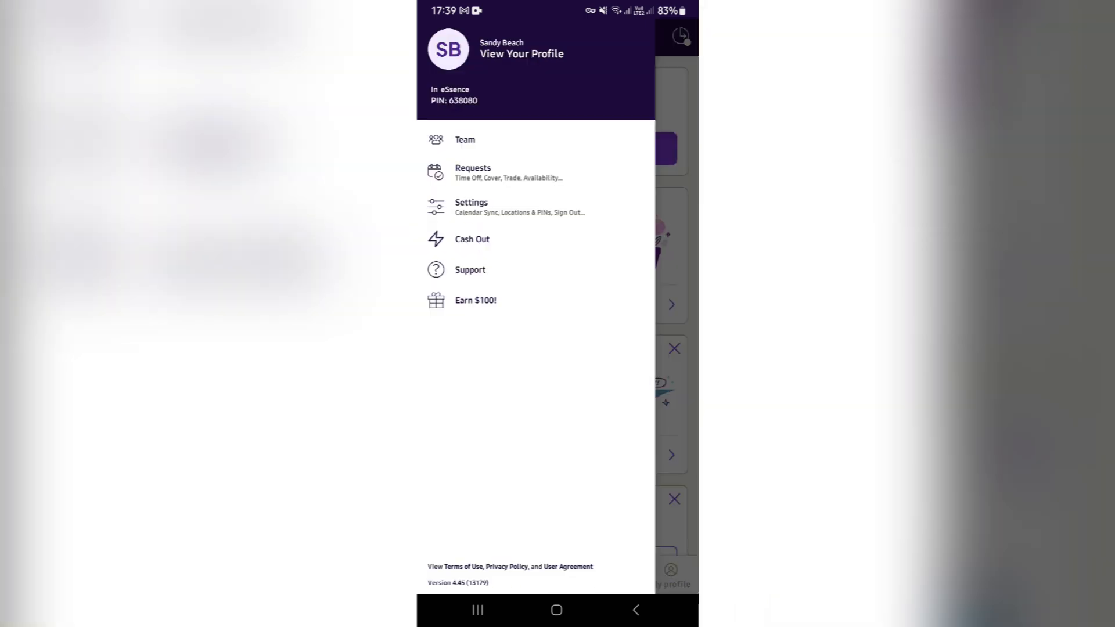
click(472, 172)
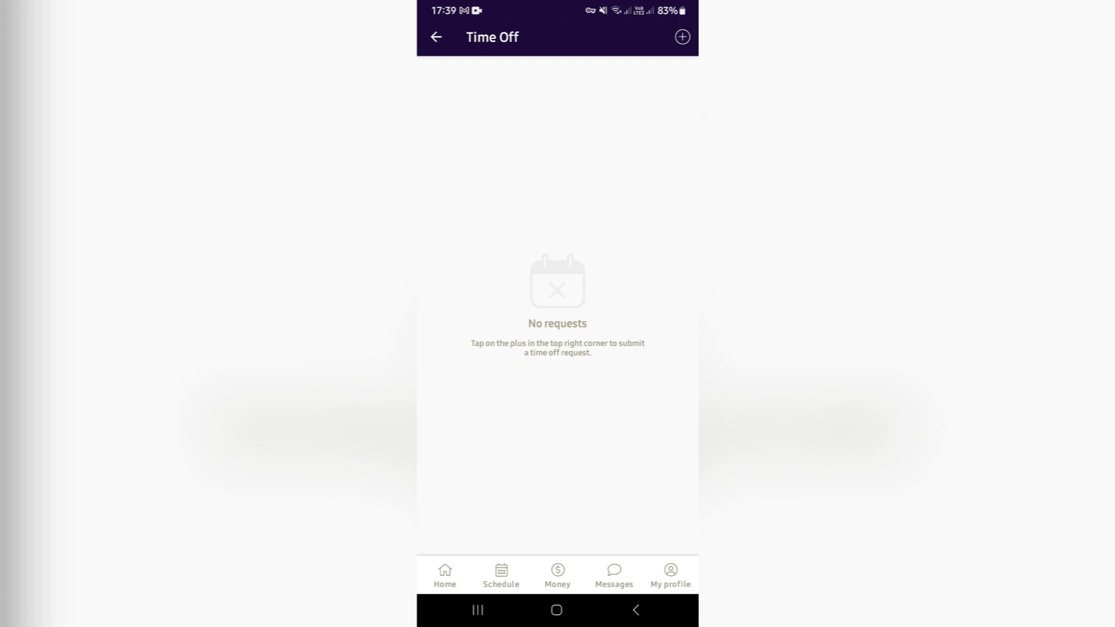
Step: Create a new time-off request for Jul 27, 2024 and show the category choices
click(680, 36)
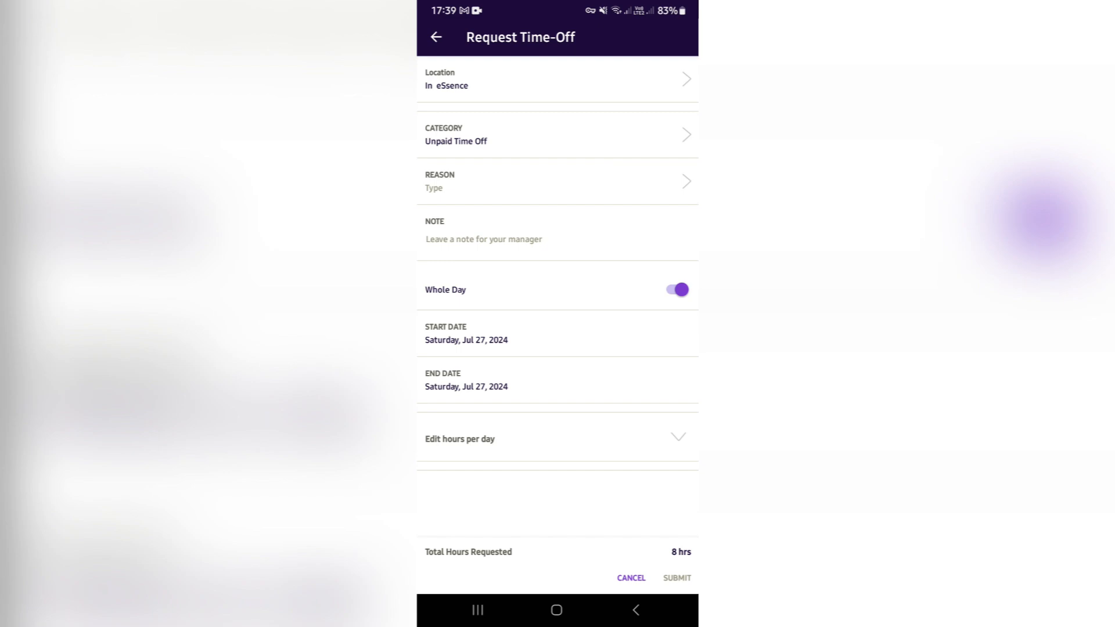
click(557, 135)
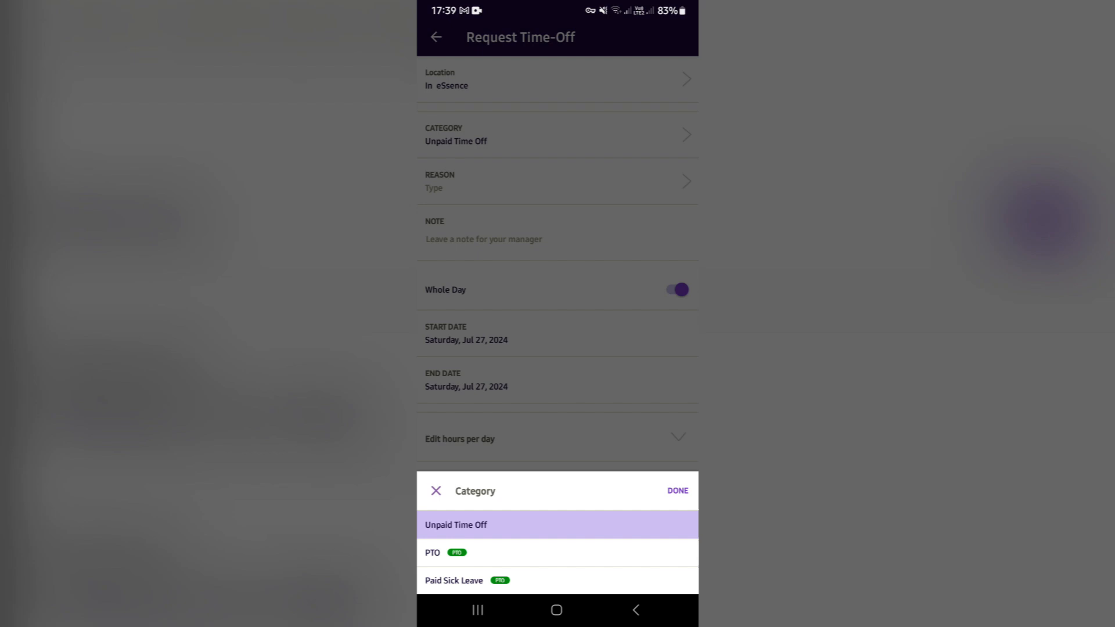
Step: Confirm Unpaid Time Off as the category and choose Personal Medical Emergency as reason
click(676, 491)
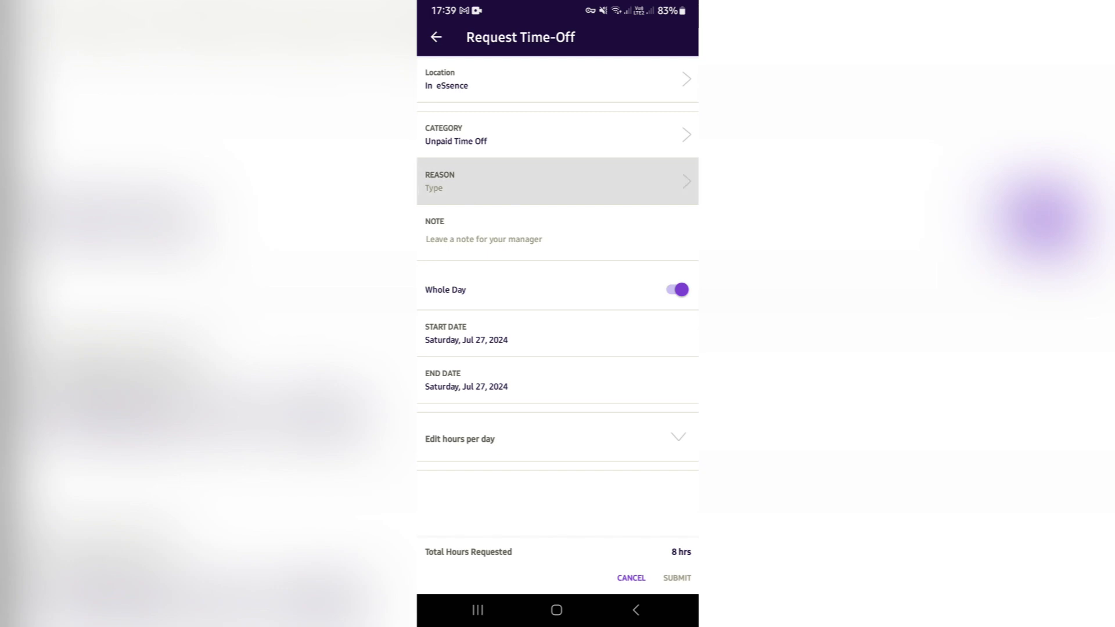
click(557, 180)
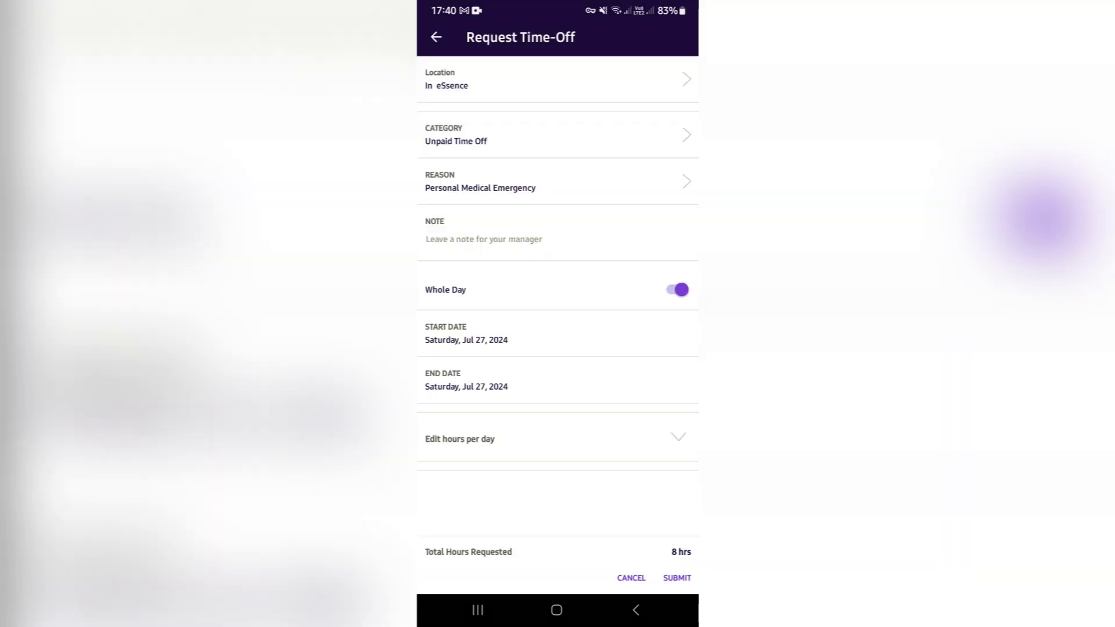
Step: Add the note "Please Read this!" to the time-off request
click(557, 239)
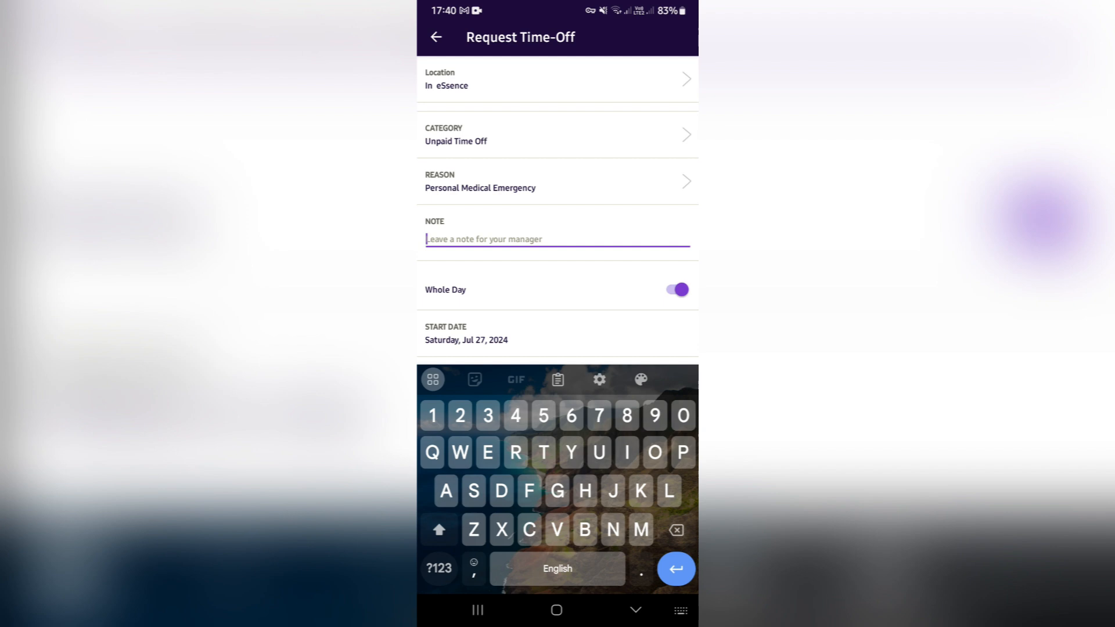
text(Please)
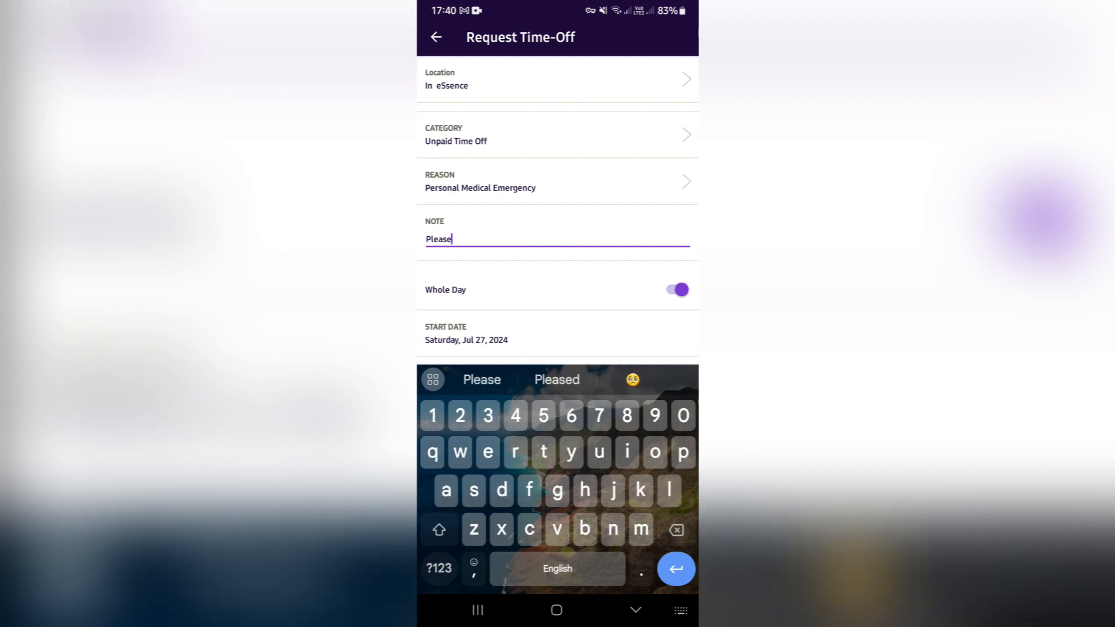
text(Read this)
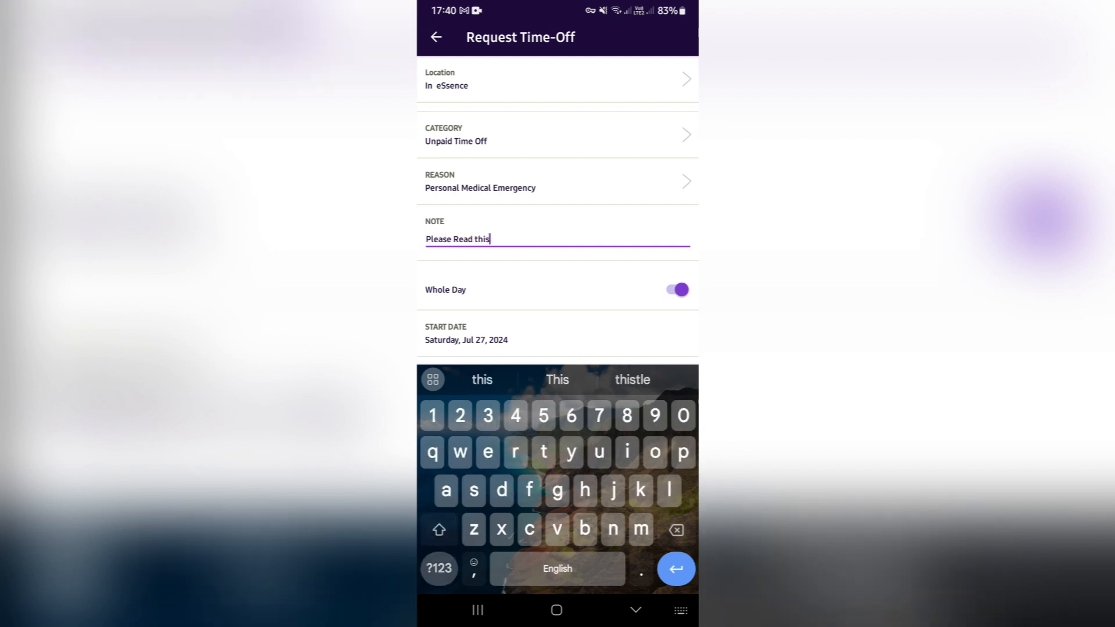
text(!)
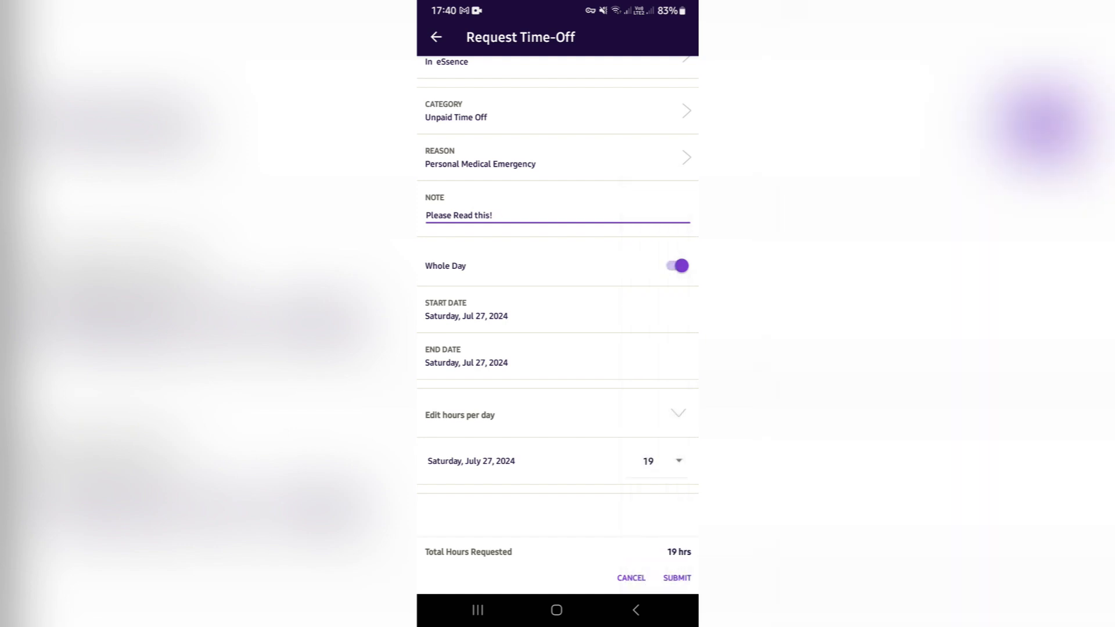
click(648, 460)
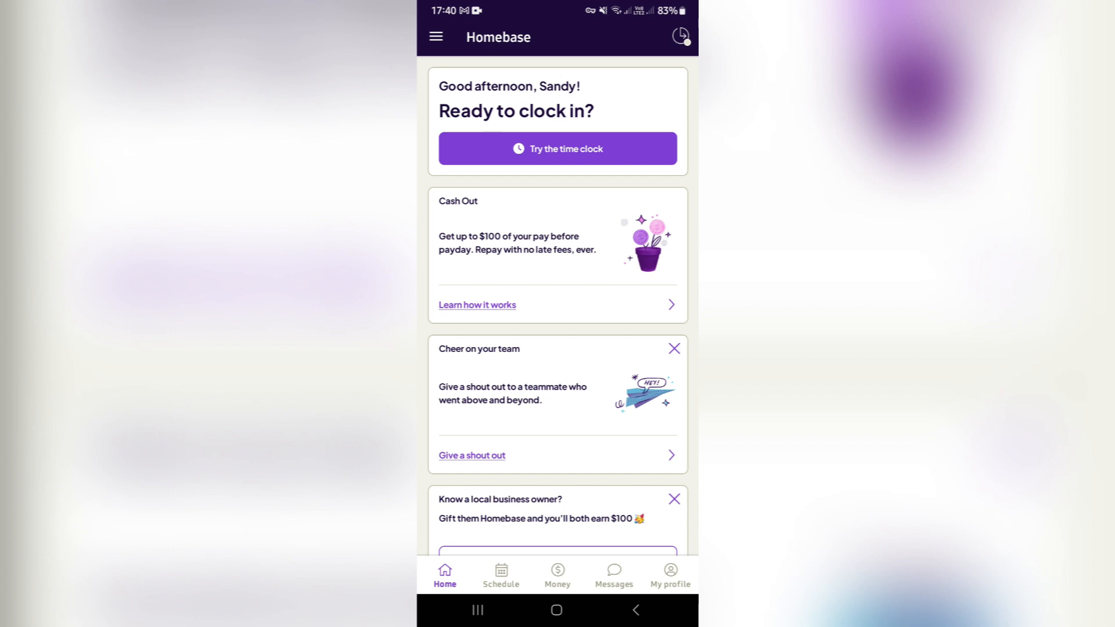
Step: Open the hamburger navigation menu from the home screen
click(435, 36)
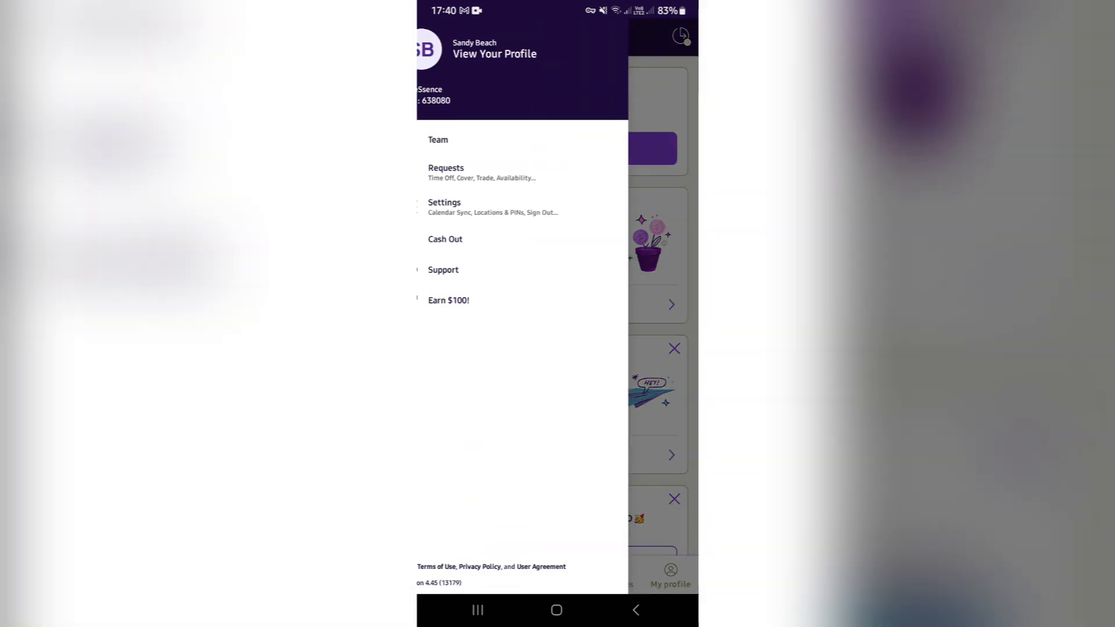